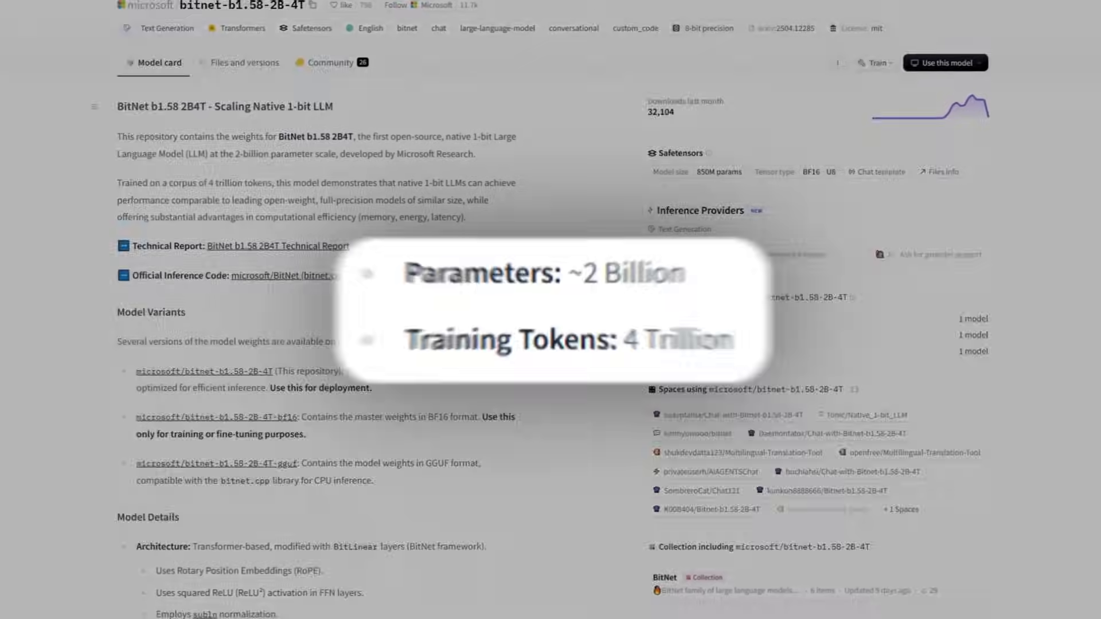
scroll("down", 3)
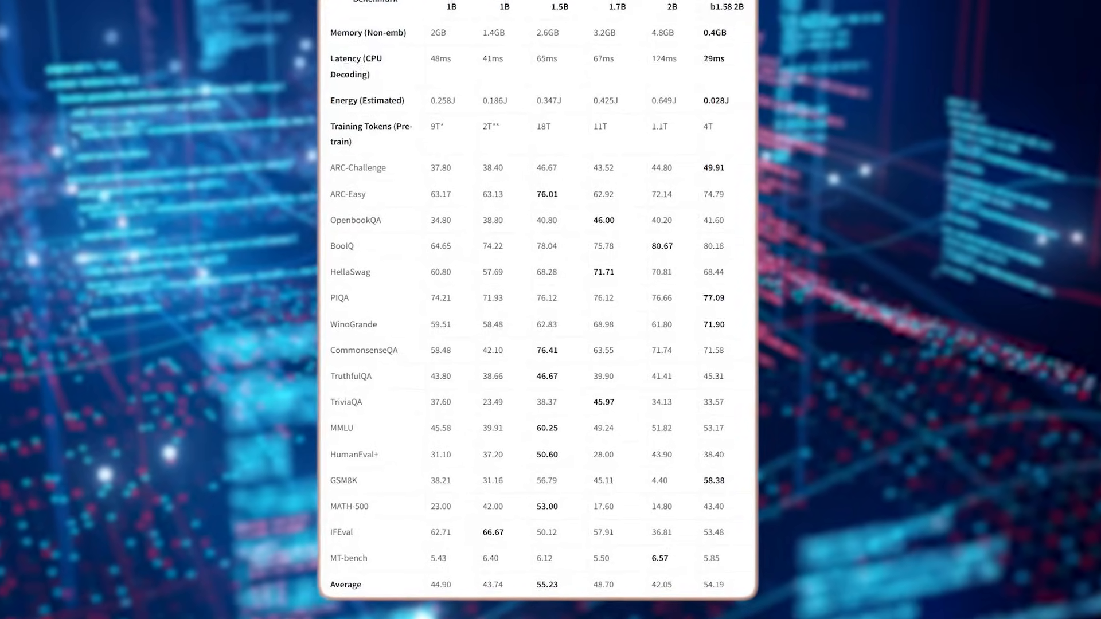
scroll("down", 3)
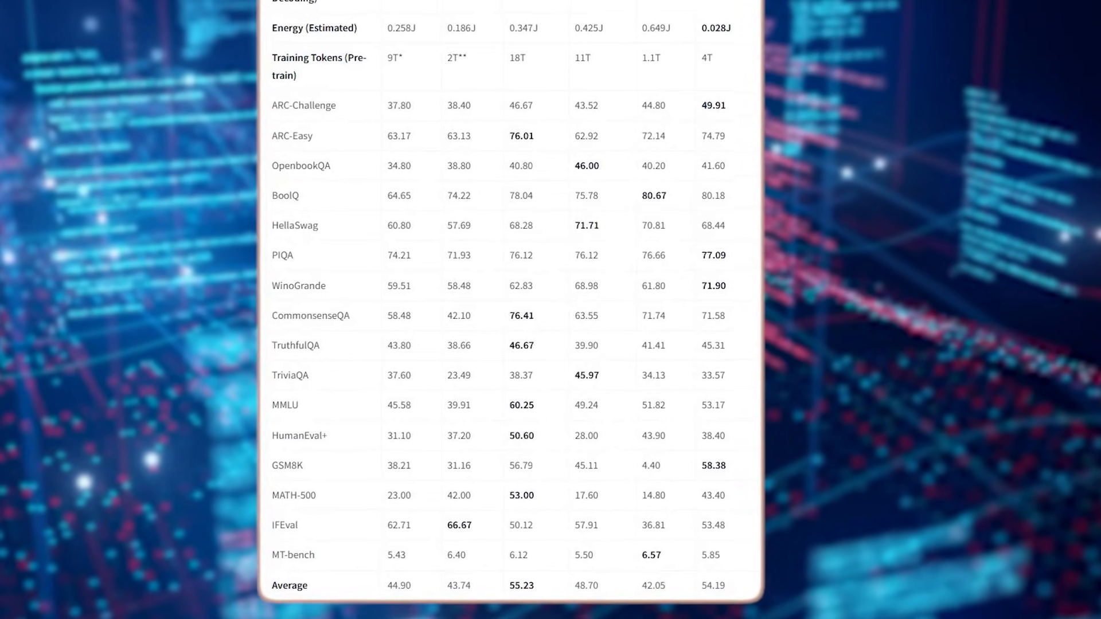
scroll("down", 3)
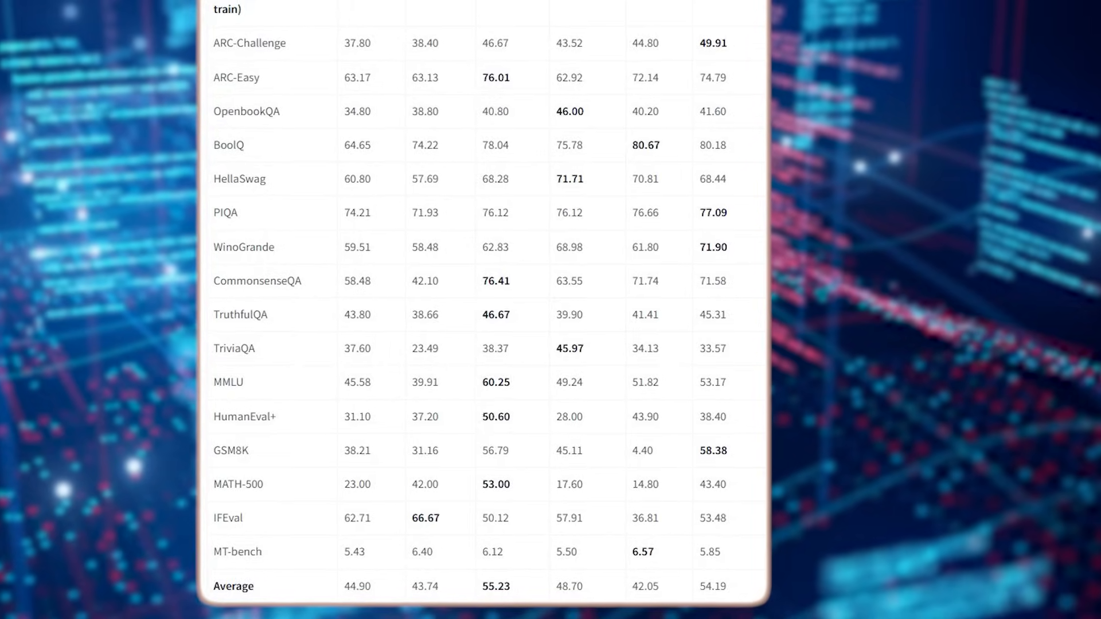
scroll("down", 3)
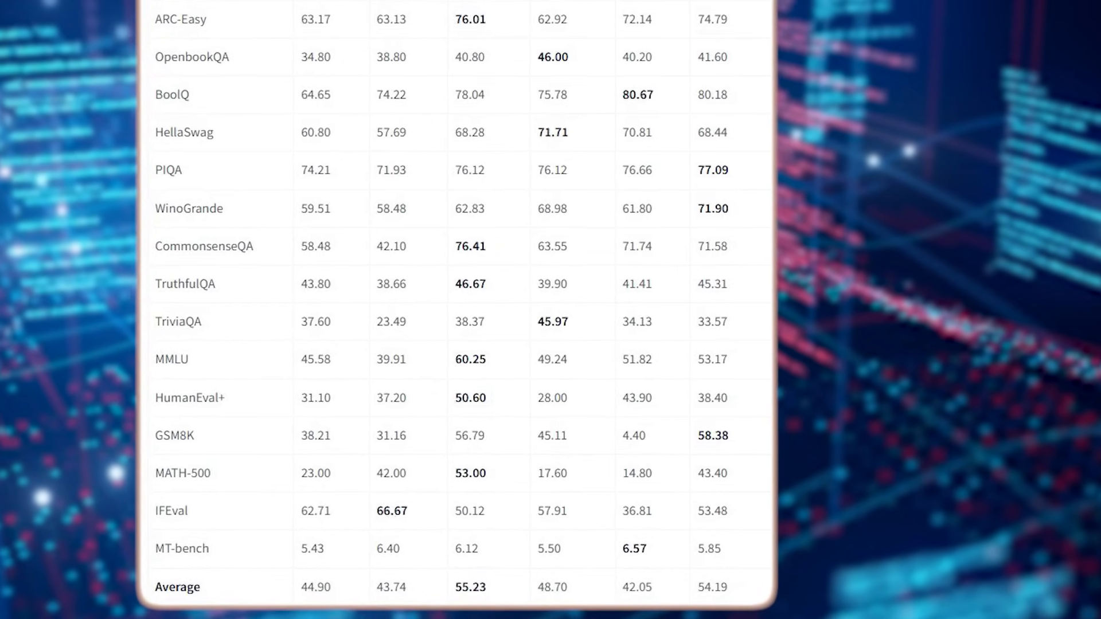
scroll("down", 3)
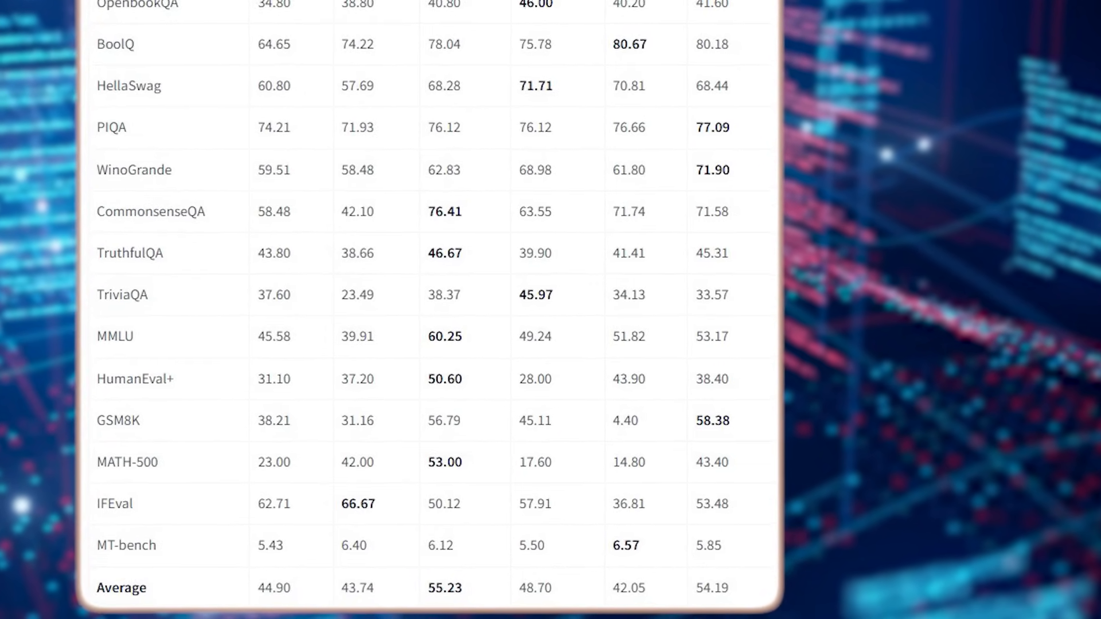